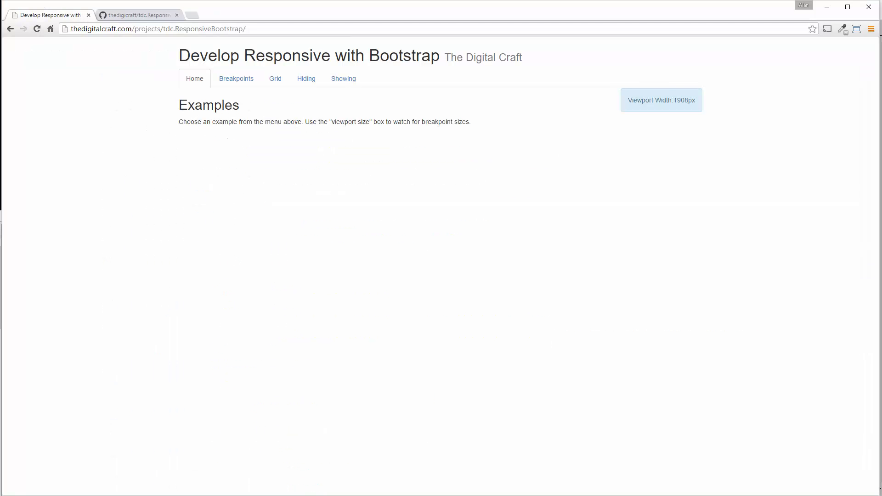
pyautogui.moveTo(251, 74)
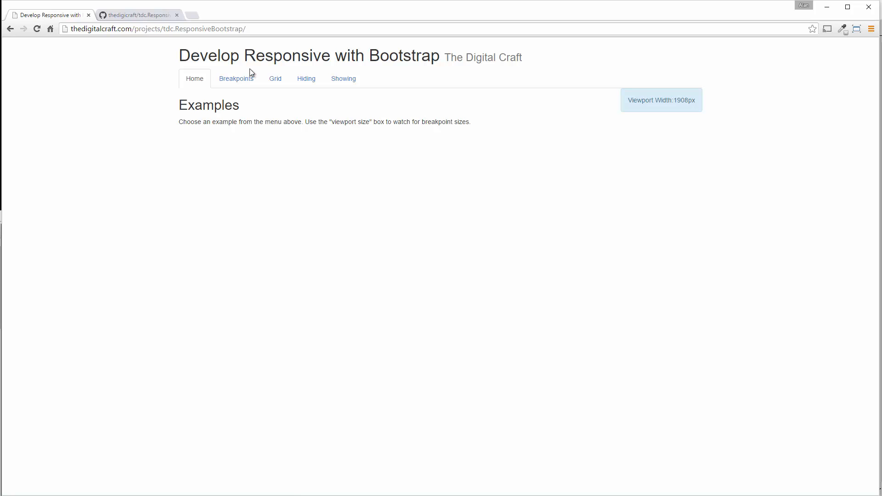
pyautogui.moveTo(343, 78)
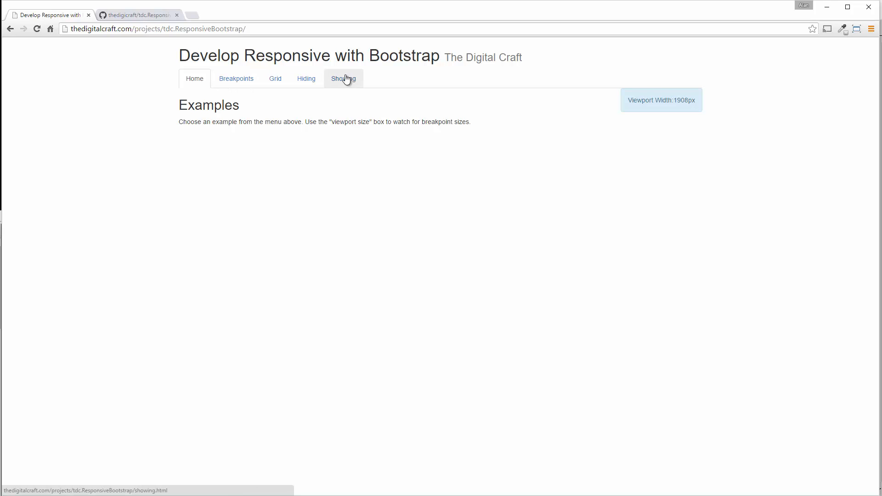
# Go to the Breakpoints example page from the demo site's navigation bar
pyautogui.click(236, 78)
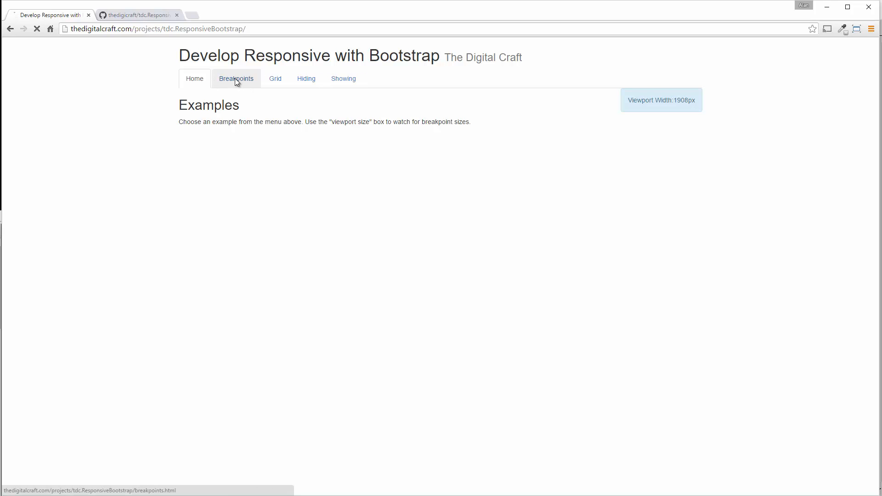
pyautogui.click(236, 78)
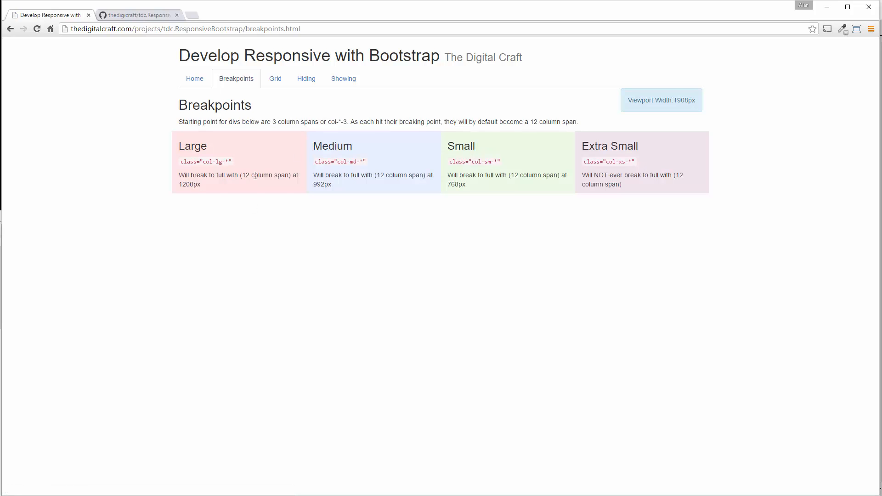
pyautogui.moveTo(274, 78)
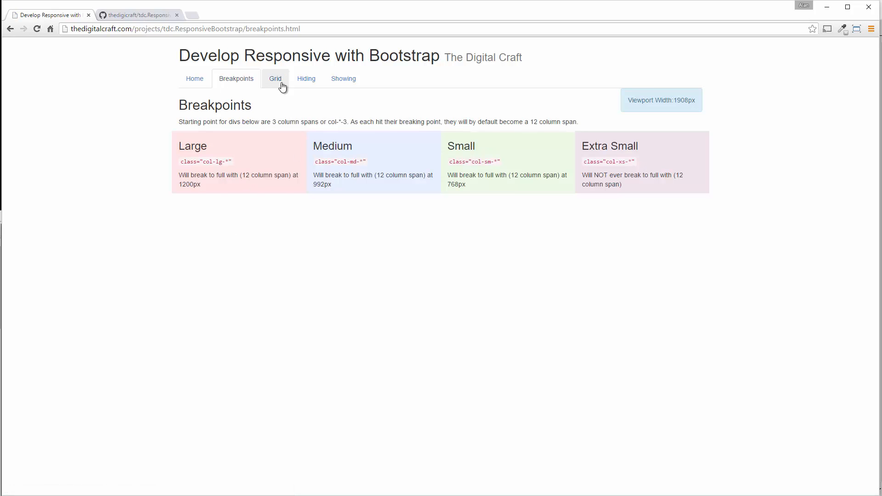
pyautogui.moveTo(369, 86)
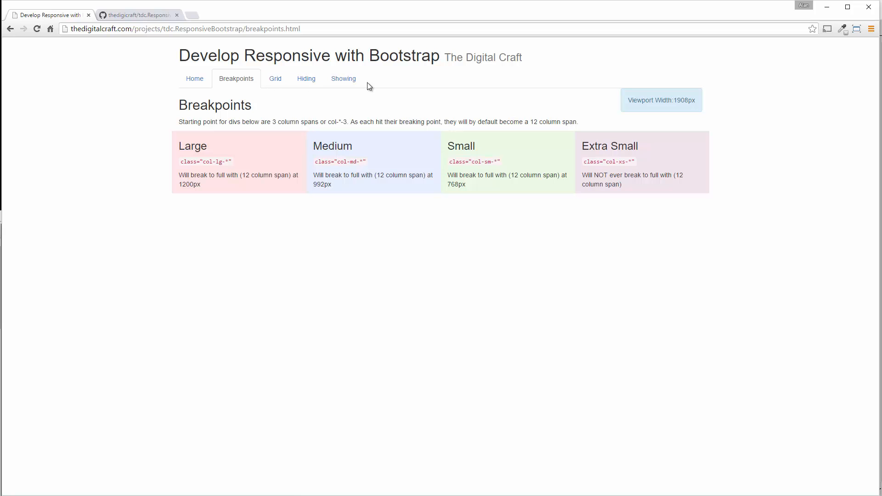
pyautogui.moveTo(272, 350)
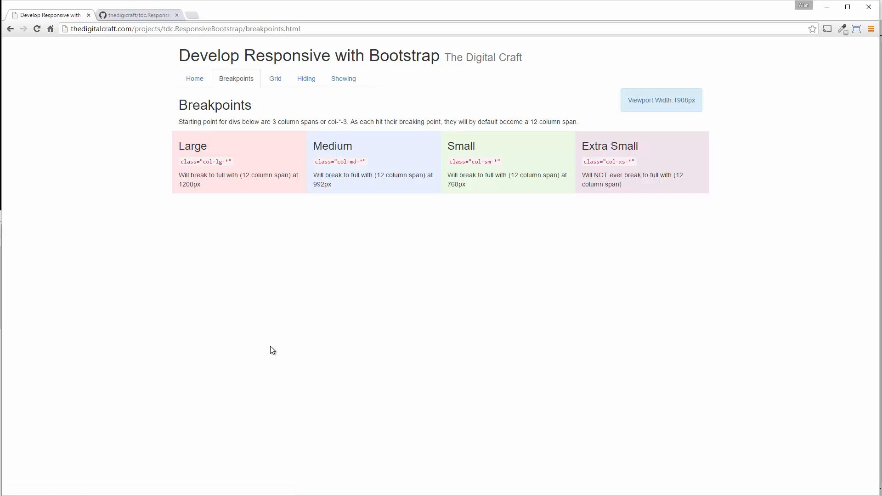
pyautogui.moveTo(212, 150)
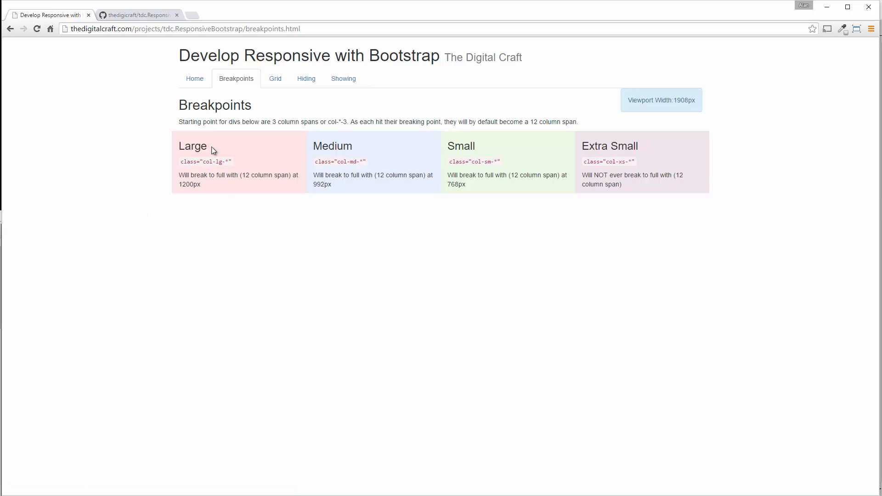
pyautogui.moveTo(429, 177)
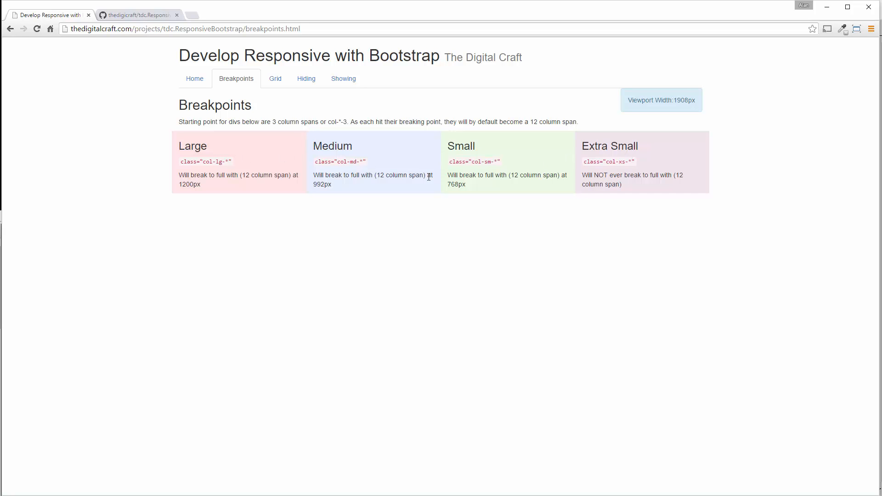
pyautogui.moveTo(264, 174)
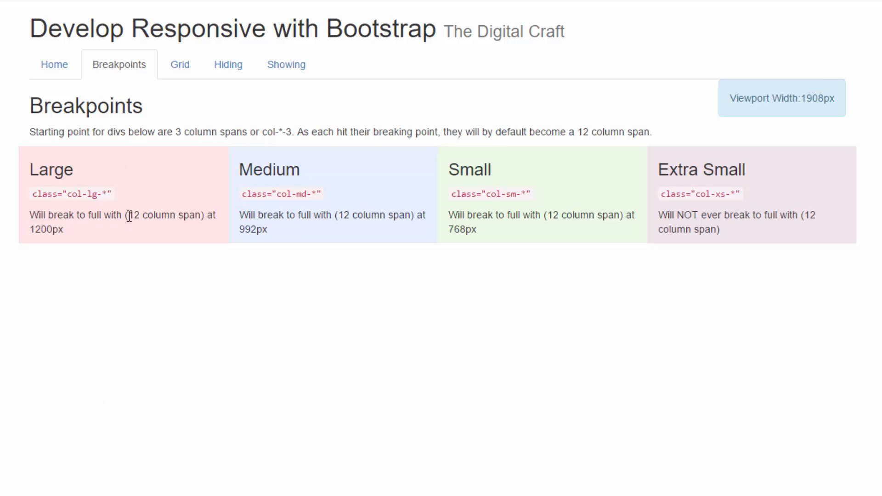
pyautogui.moveTo(32, 132); pyautogui.dragTo(335, 133)
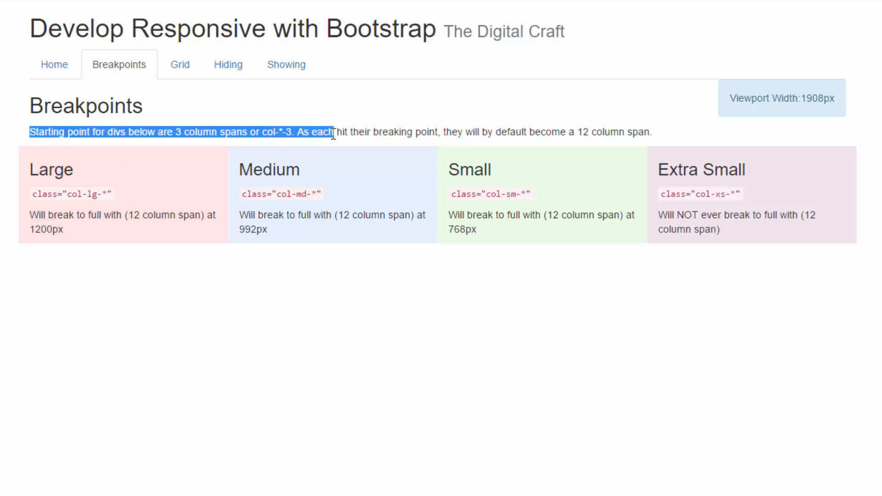
pyautogui.click(117, 209)
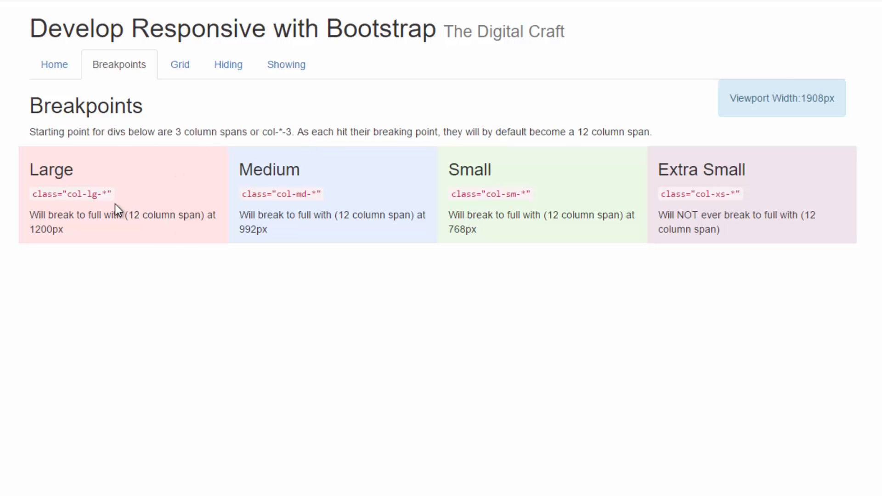
pyautogui.moveTo(359, 292)
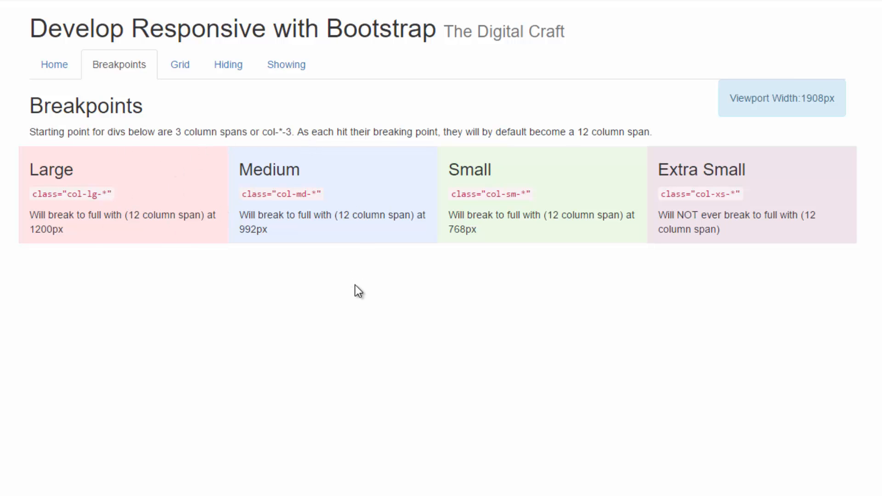
pyautogui.moveTo(34, 214)
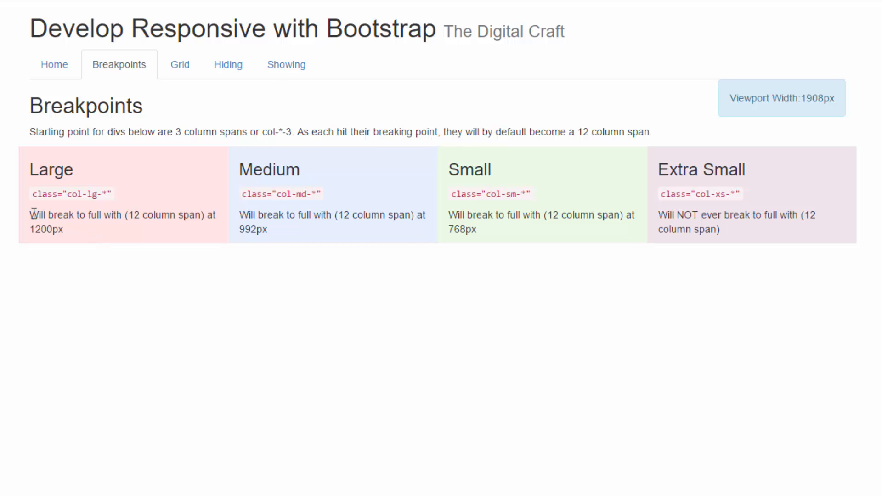
pyautogui.moveTo(122, 257)
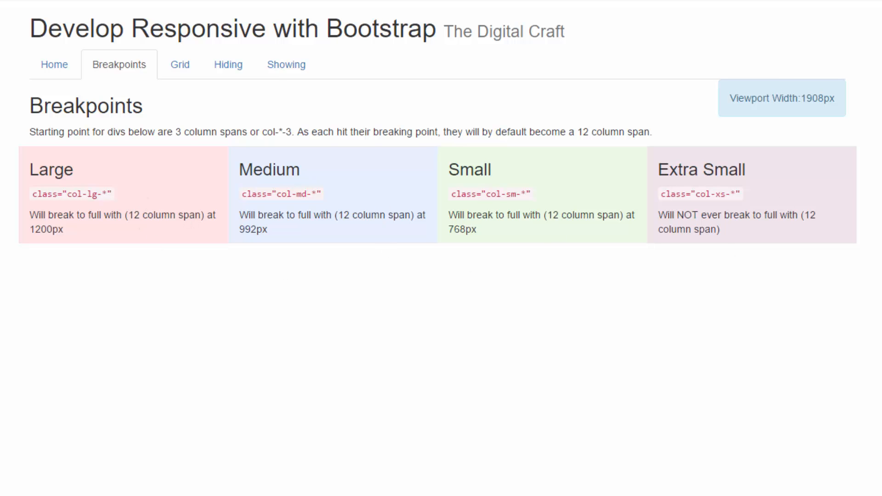
pyautogui.moveTo(413, 289)
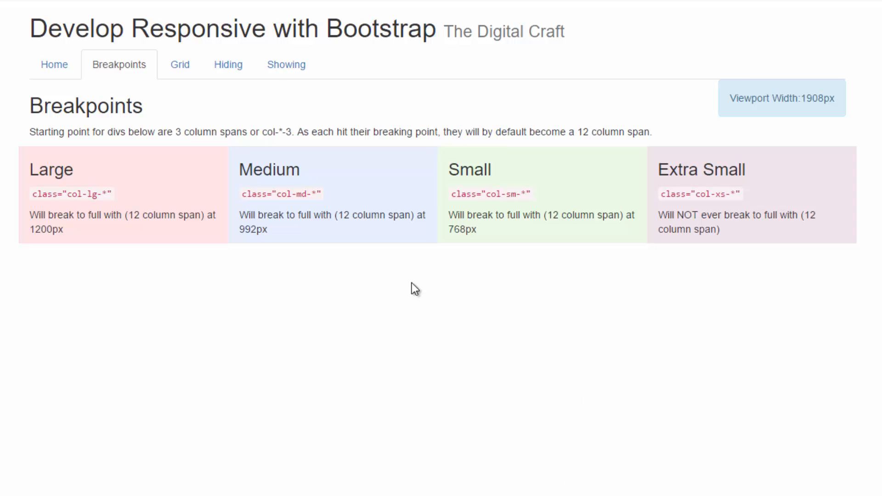
pyautogui.moveTo(135, 145)
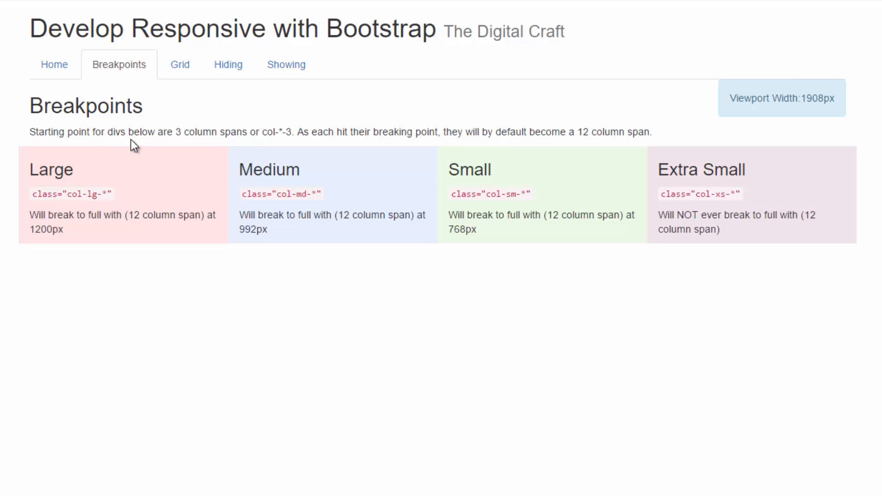
pyautogui.moveTo(490, 191)
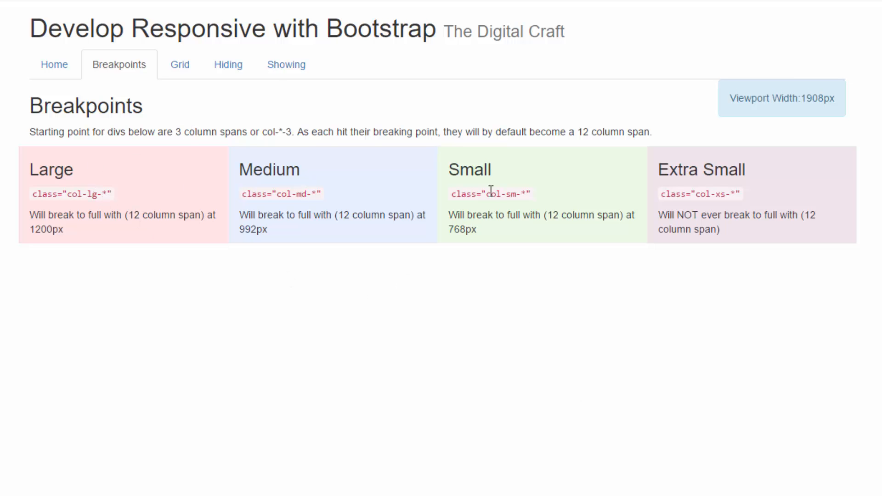
pyautogui.moveTo(193, 239)
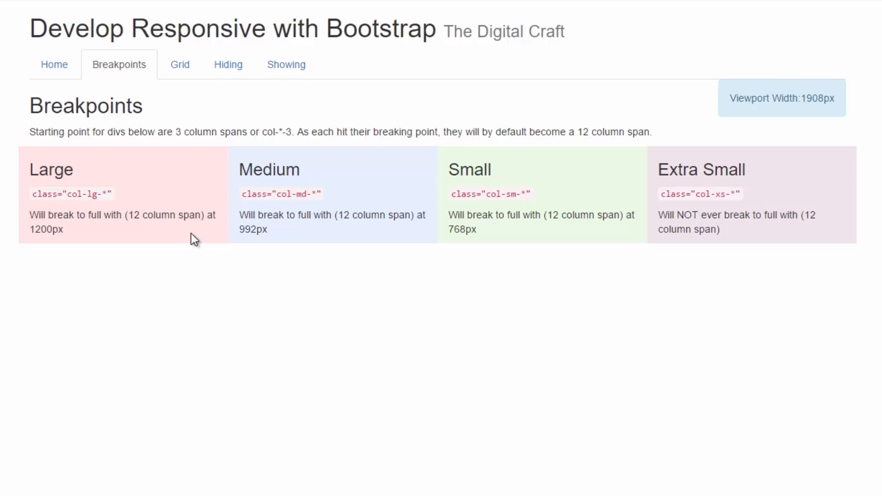
pyautogui.moveTo(385, 225)
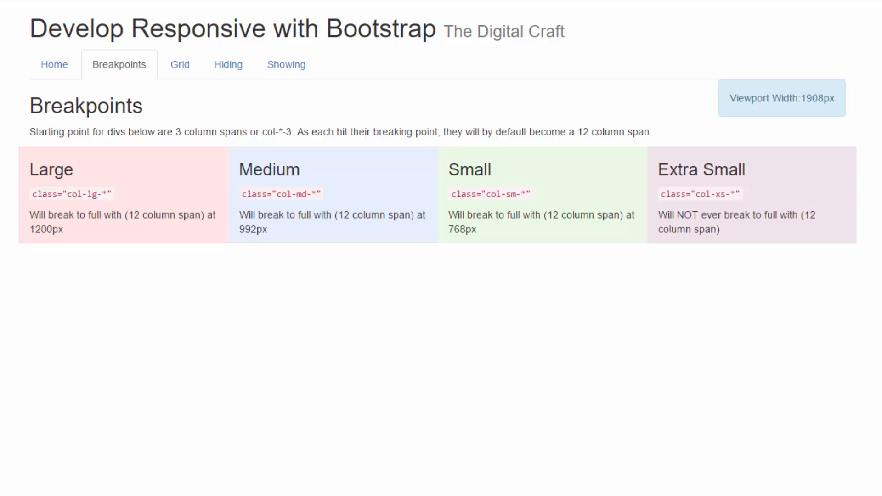
pyautogui.moveTo(276, 323)
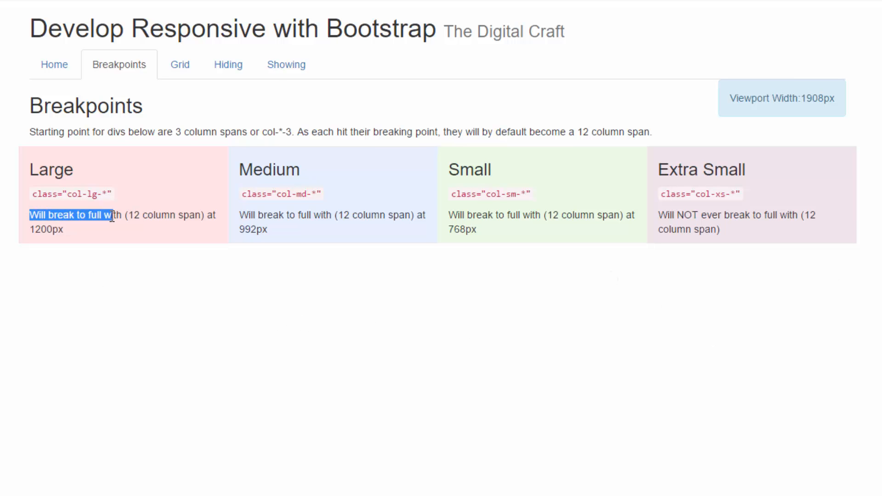
pyautogui.click(39, 228)
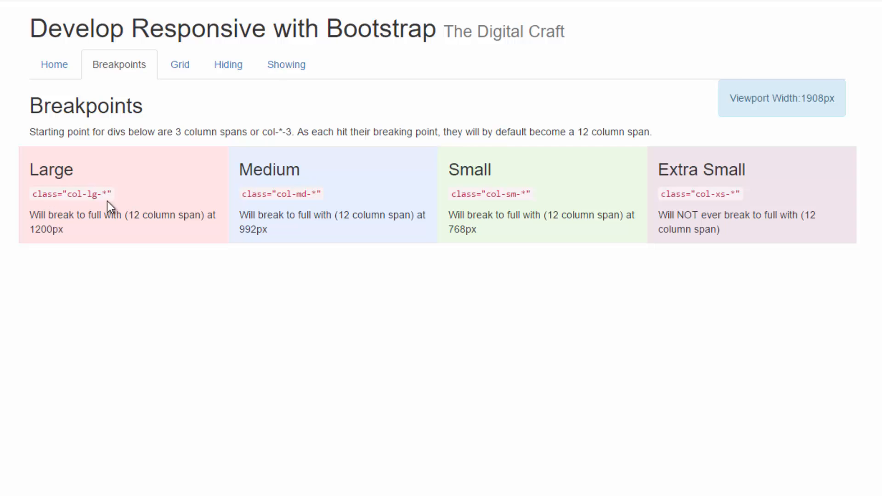
pyautogui.moveTo(100, 199)
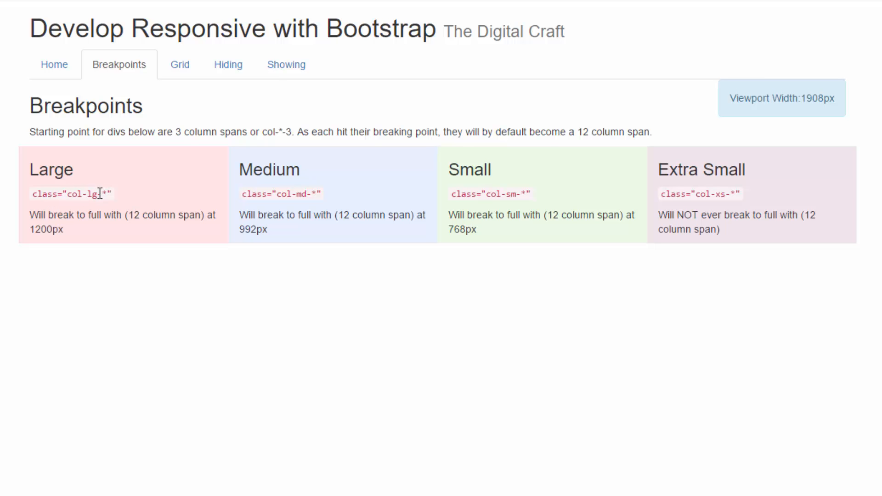
pyautogui.moveTo(240, 229)
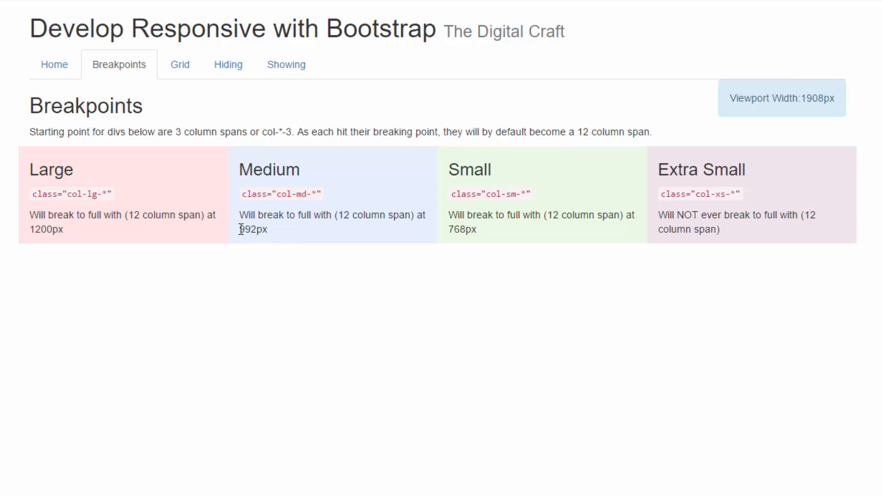
pyautogui.doubleClick(248, 228)
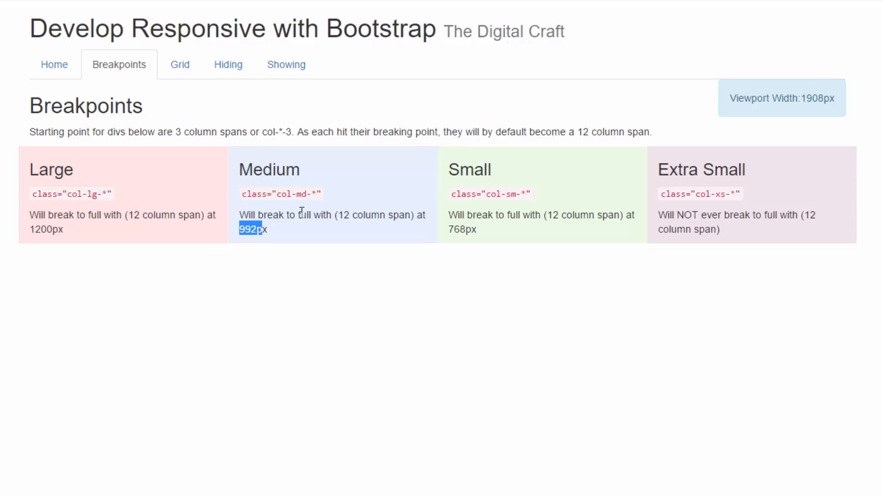
pyautogui.moveTo(367, 197)
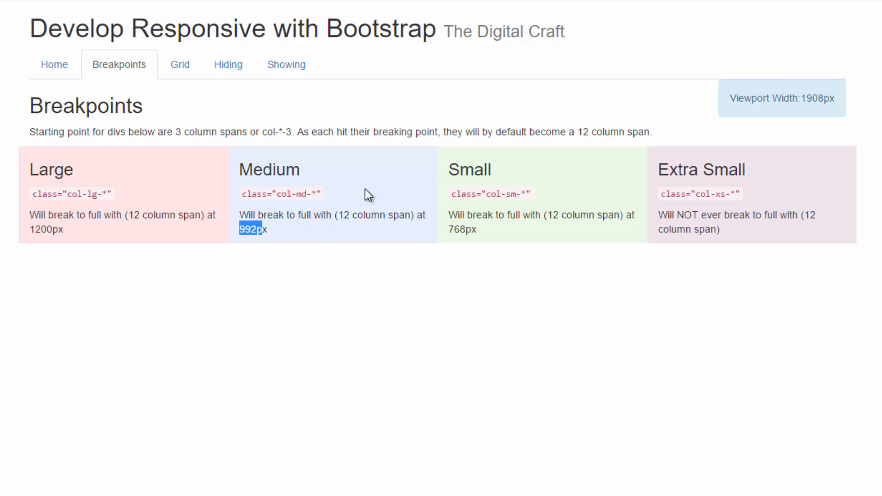
pyautogui.moveTo(227, 210)
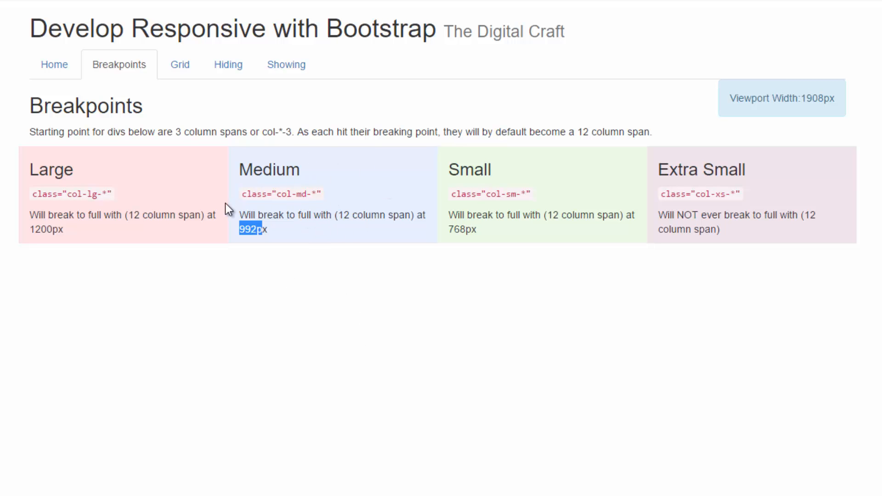
pyautogui.moveTo(606, 435)
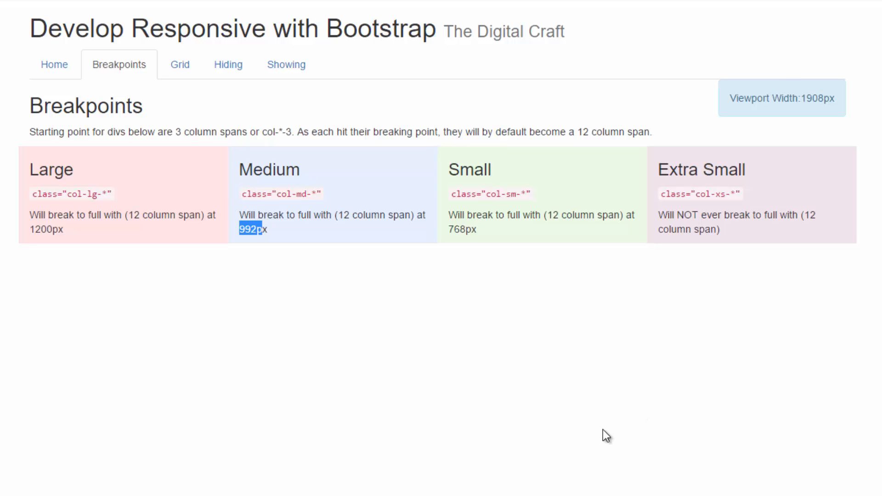
pyautogui.moveTo(567, 201)
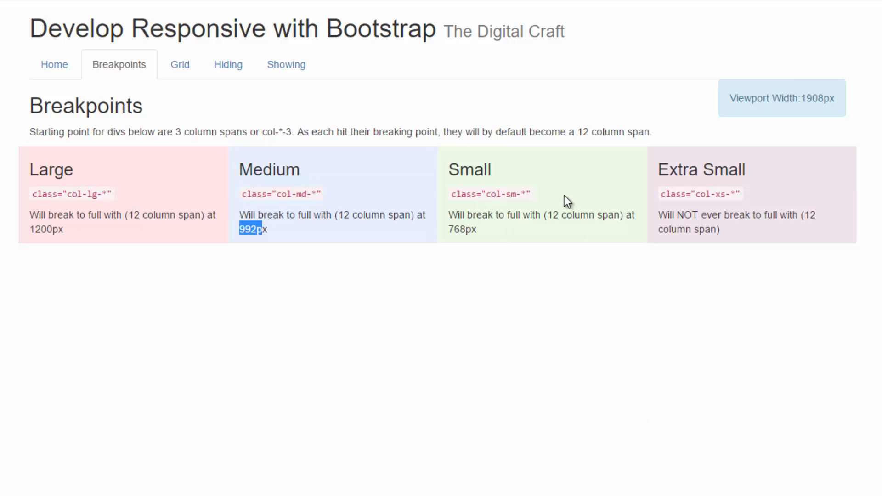
pyautogui.moveTo(707, 211)
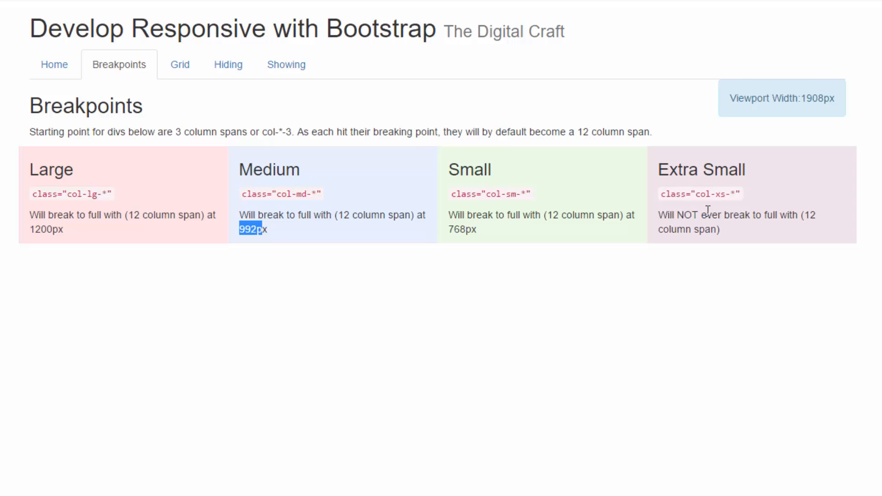
pyautogui.moveTo(722, 304)
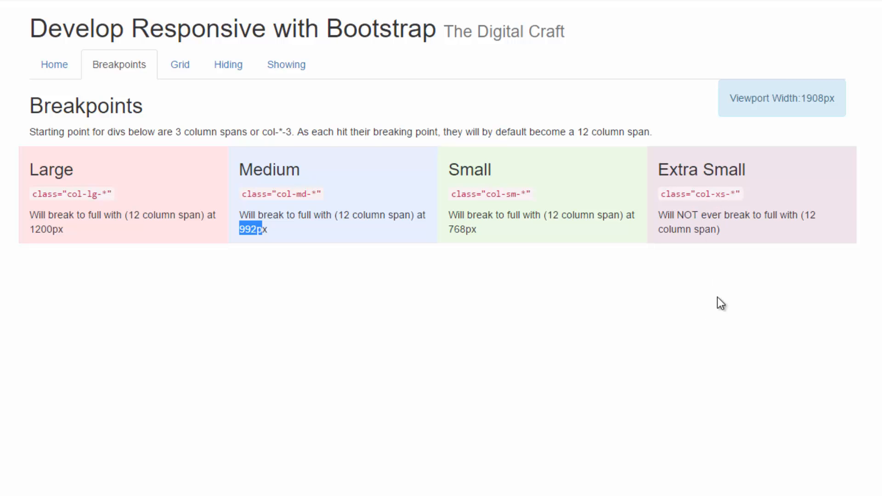
pyautogui.moveTo(756, 249)
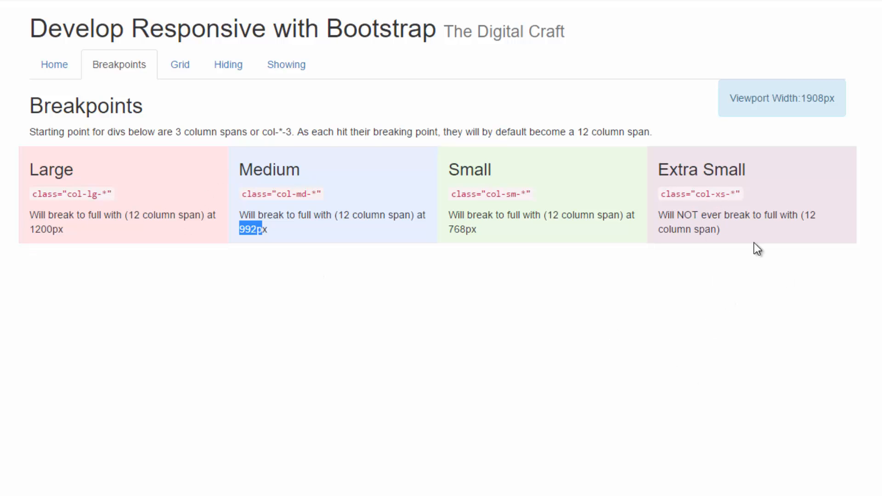
pyautogui.moveTo(494, 219)
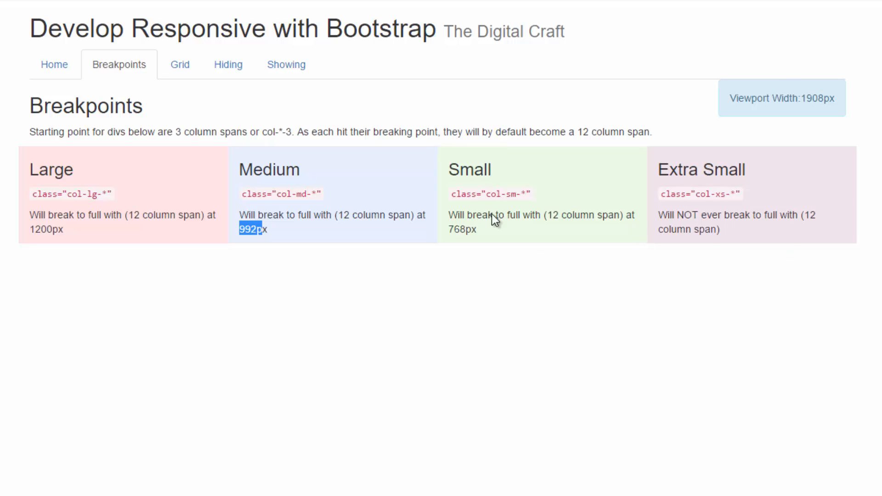
pyautogui.moveTo(536, 194)
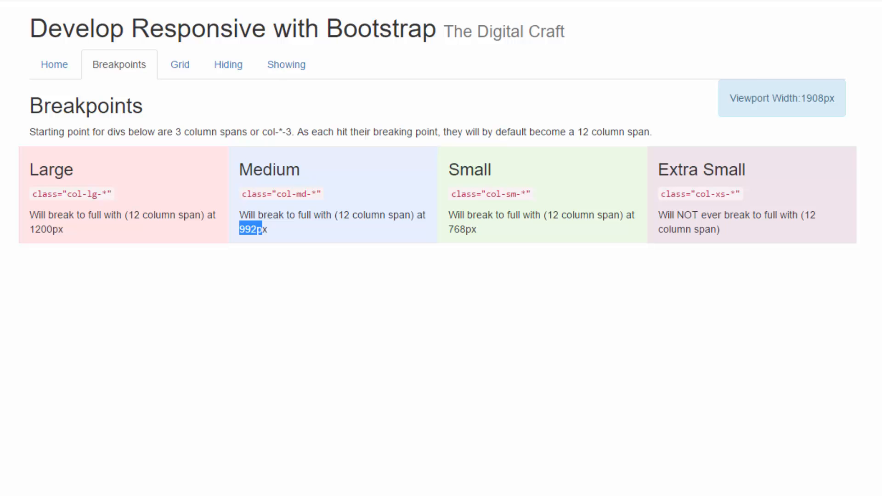
pyautogui.moveTo(136, 197)
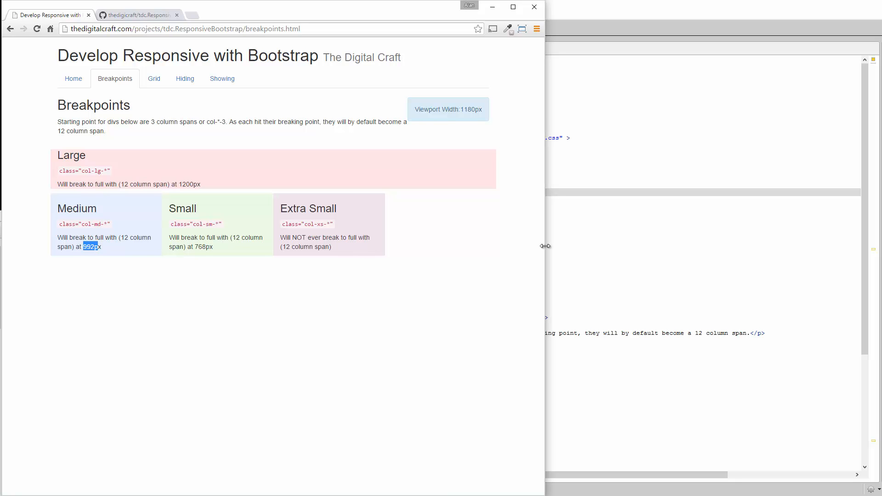
pyautogui.moveTo(545, 244)
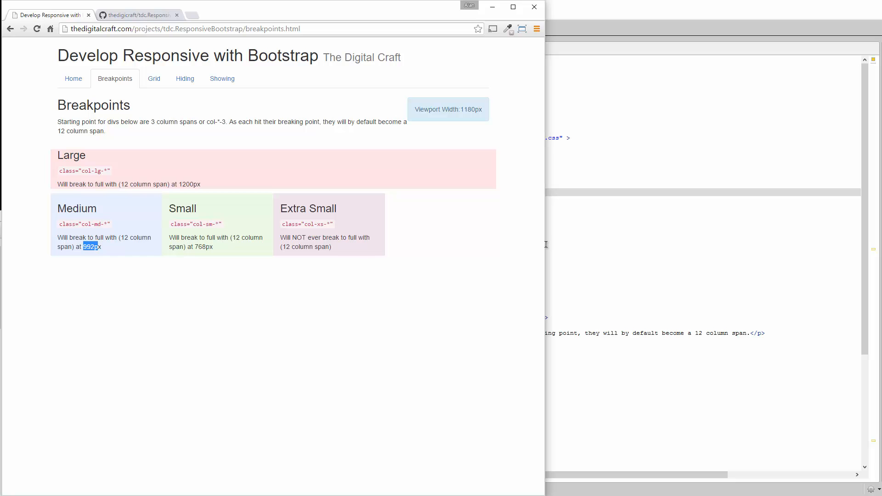
pyautogui.moveTo(545, 256)
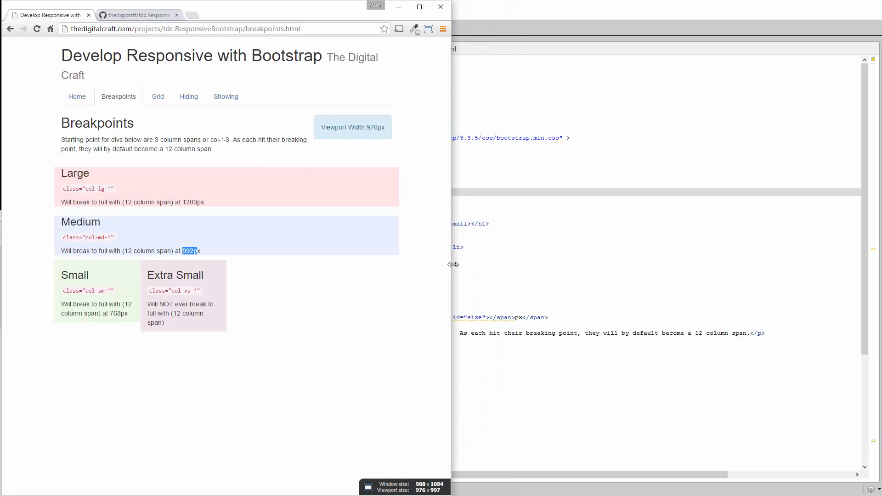
pyautogui.moveTo(278, 288)
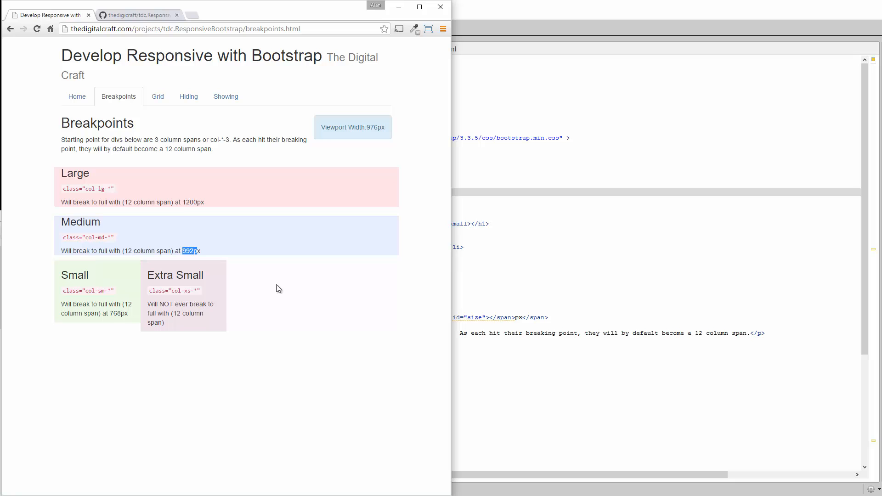
pyautogui.moveTo(126, 322)
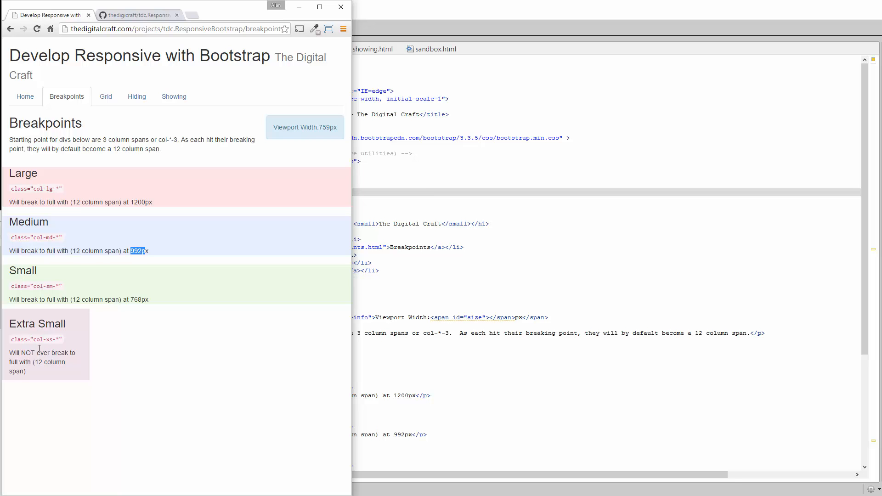
pyautogui.moveTo(64, 365)
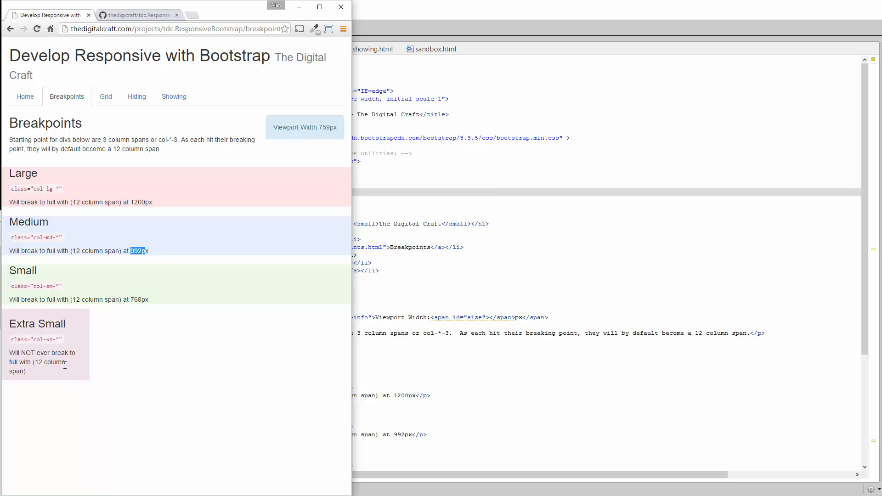
pyautogui.moveTo(175, 437)
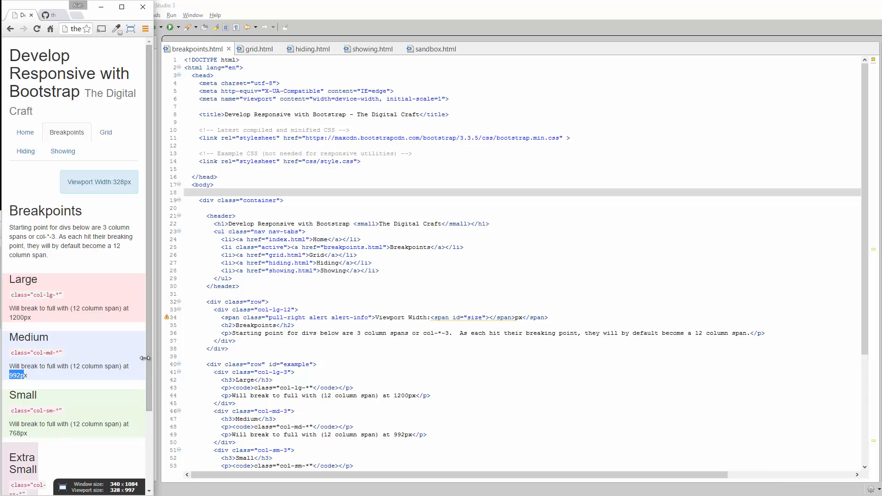
pyautogui.moveTo(25, 455)
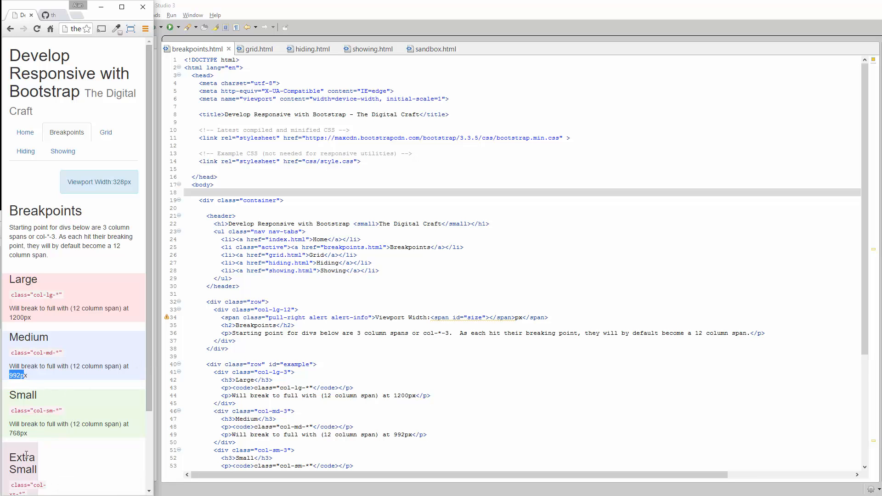
pyautogui.moveTo(57, 466)
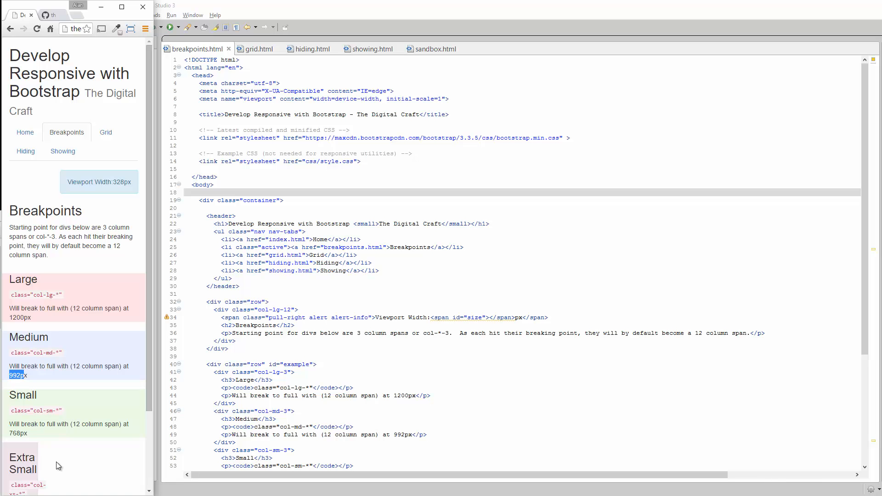
pyautogui.moveTo(49, 474)
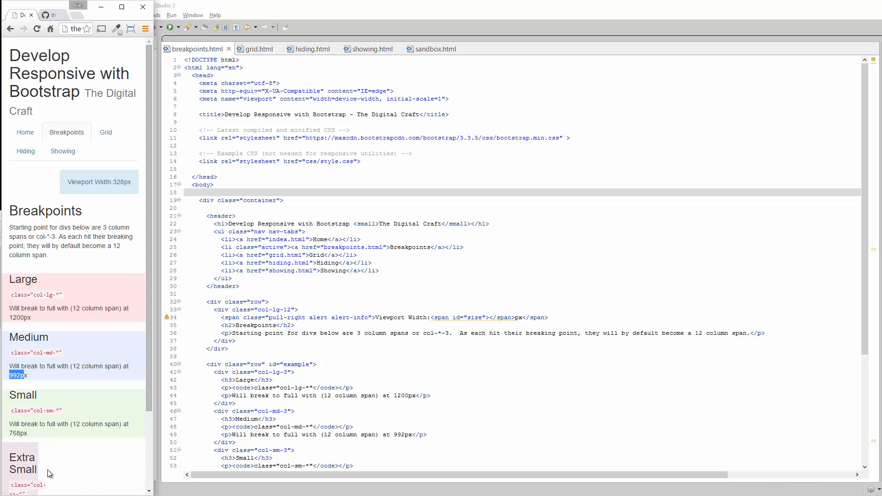
pyautogui.moveTo(154, 448)
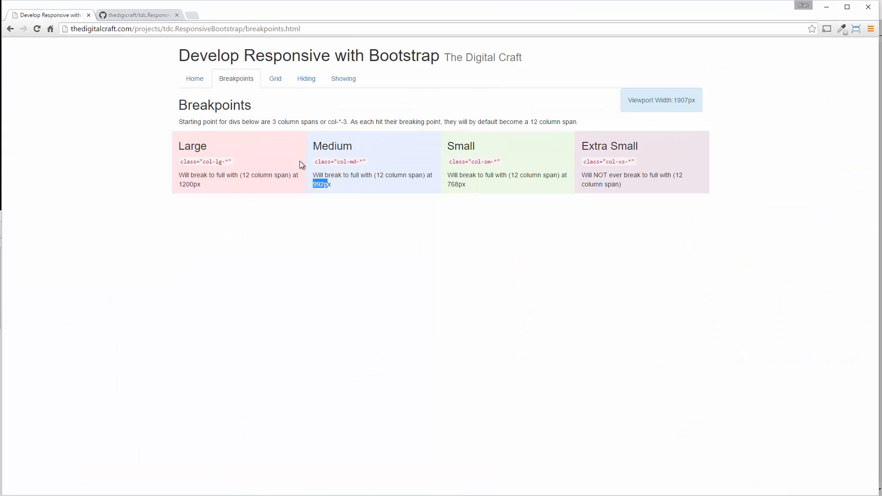
pyautogui.moveTo(154, 76)
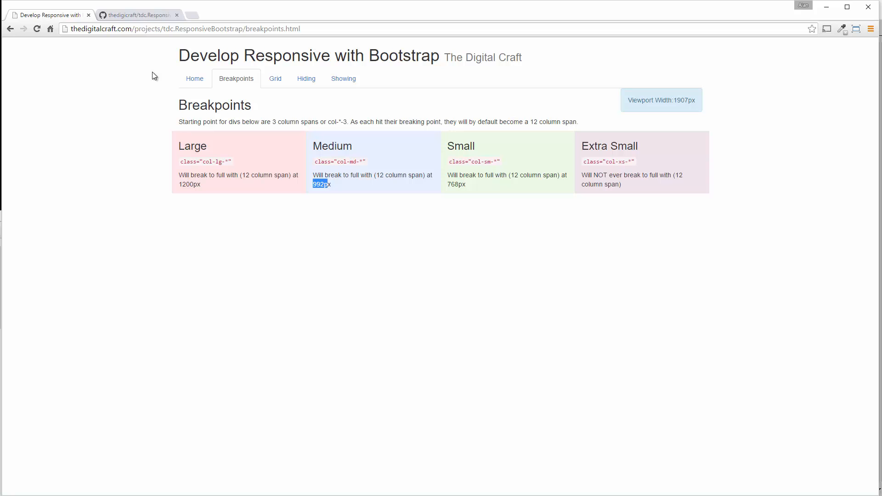
pyautogui.moveTo(316, 239)
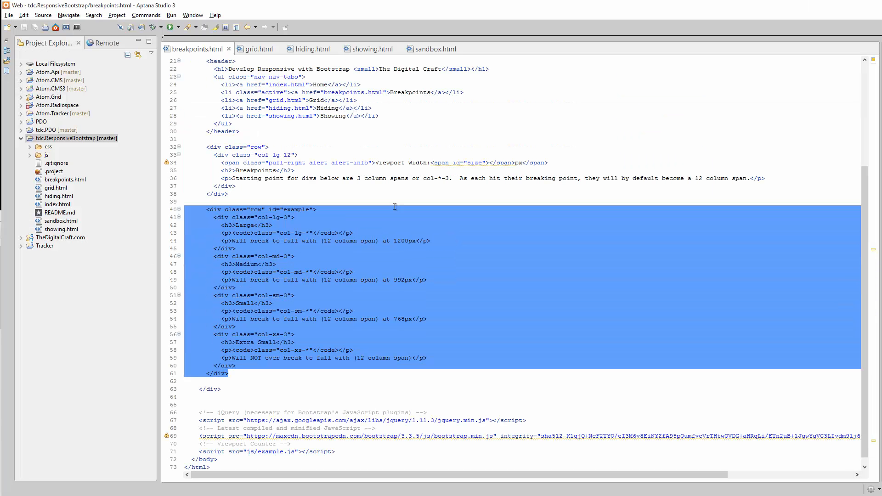
# Check sandbox.html's pasted four-column row, then review breakpoints.html's stylesheet and script links
pyautogui.click(435, 49)
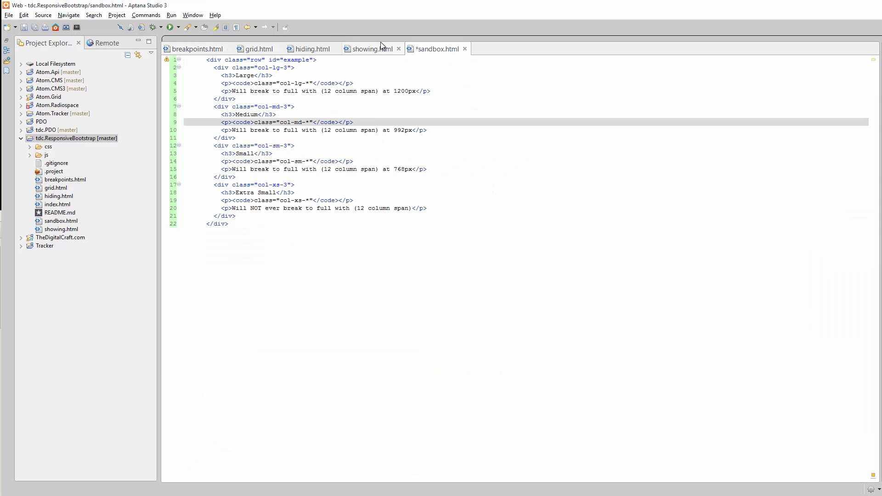
pyautogui.click(197, 48)
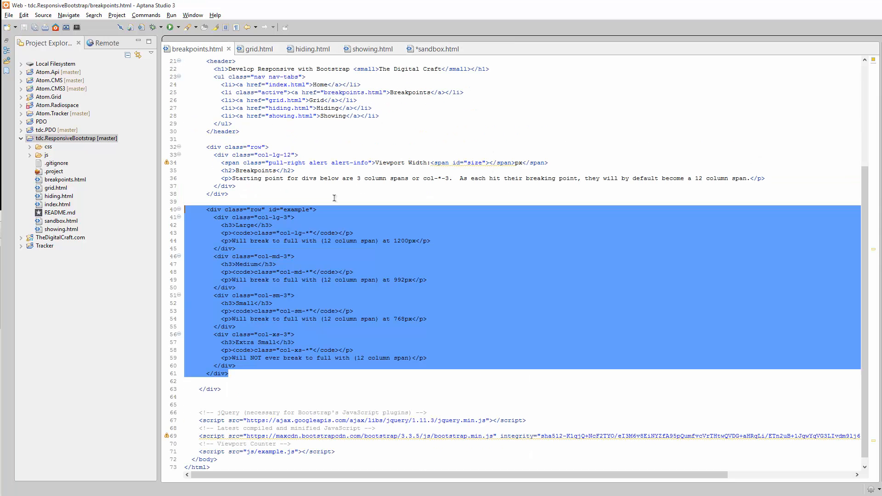
pyautogui.scroll(3)
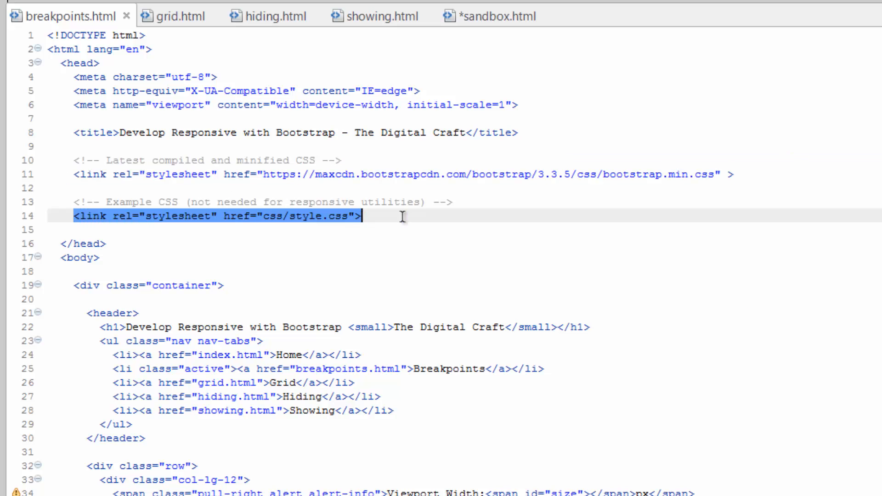
pyautogui.scroll(-3)
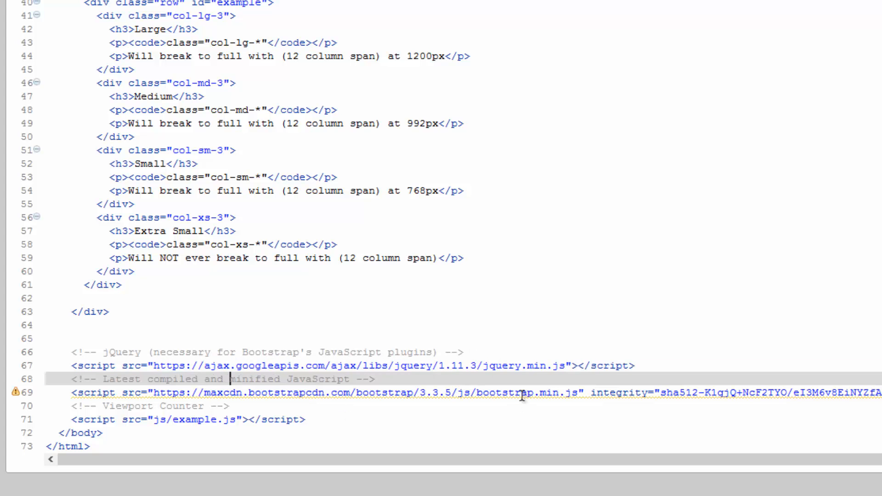
pyautogui.scroll(3)
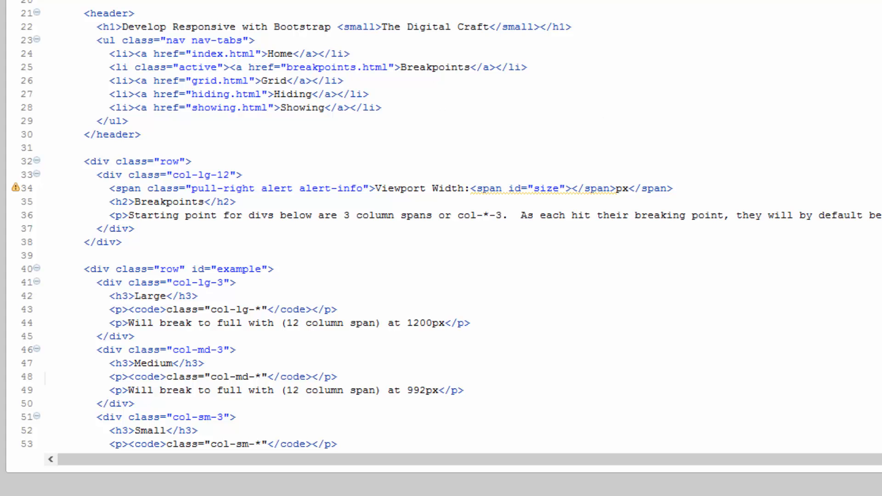
pyautogui.scroll(-3)
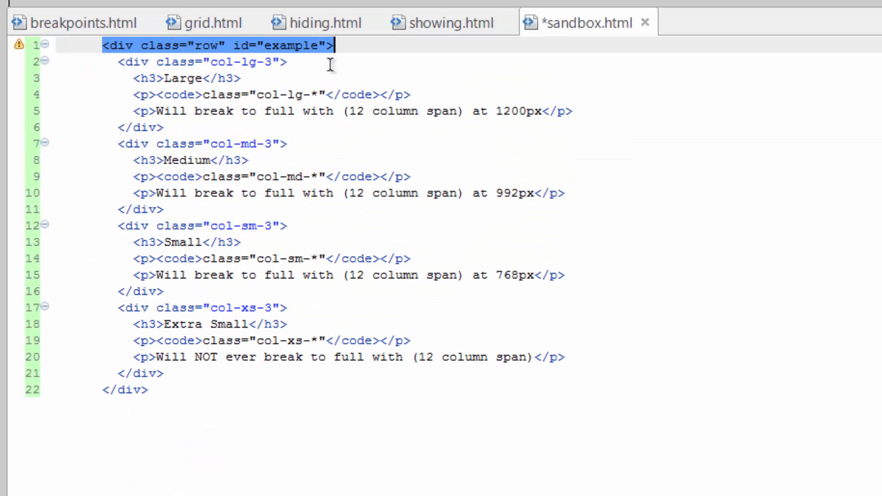
pyautogui.click(124, 390)
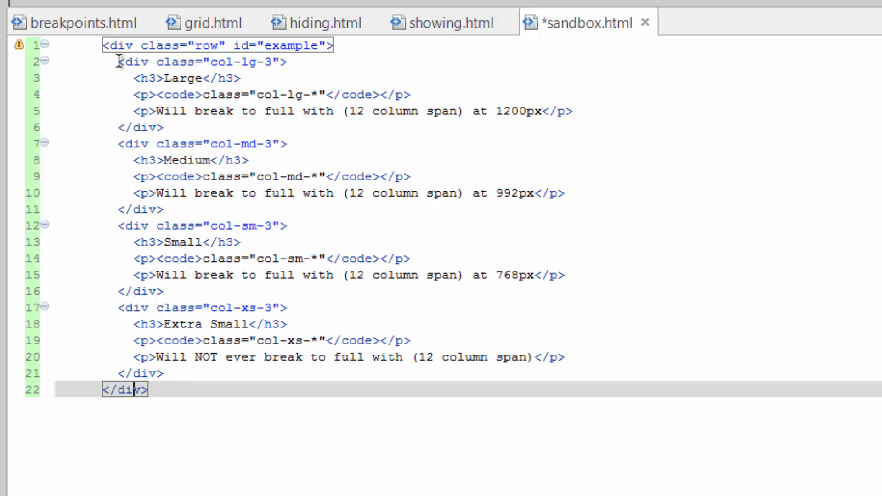
pyautogui.doubleClick(194, 62)
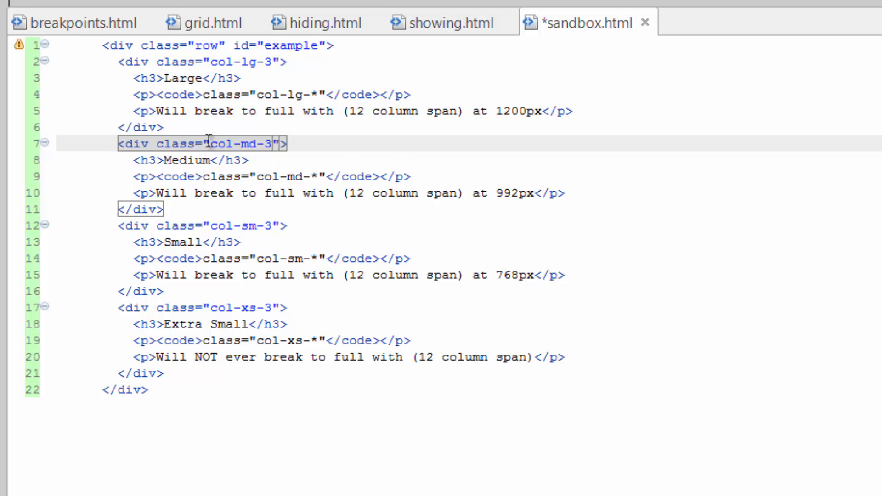
pyautogui.doubleClick(239, 144)
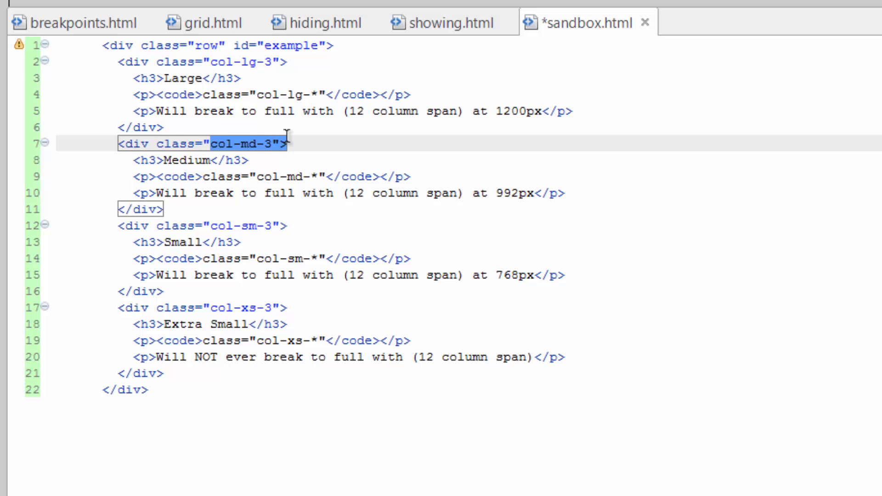
pyautogui.click(241, 143)
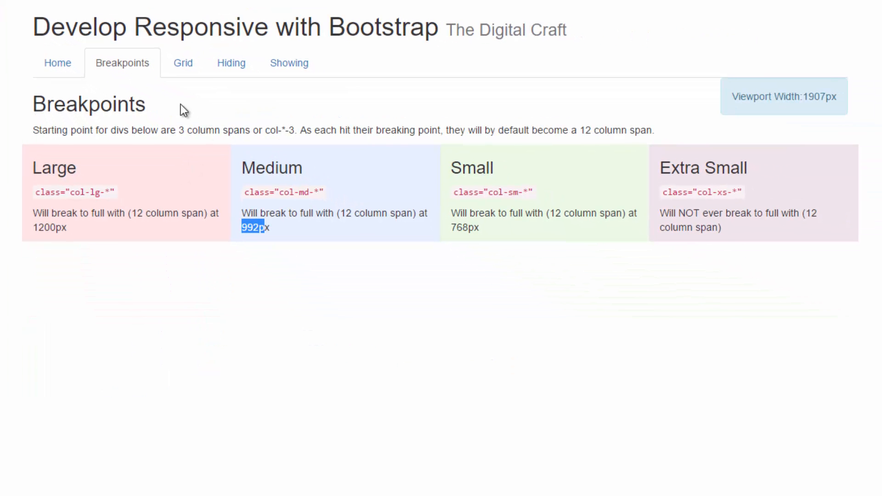
pyautogui.moveTo(733, 241)
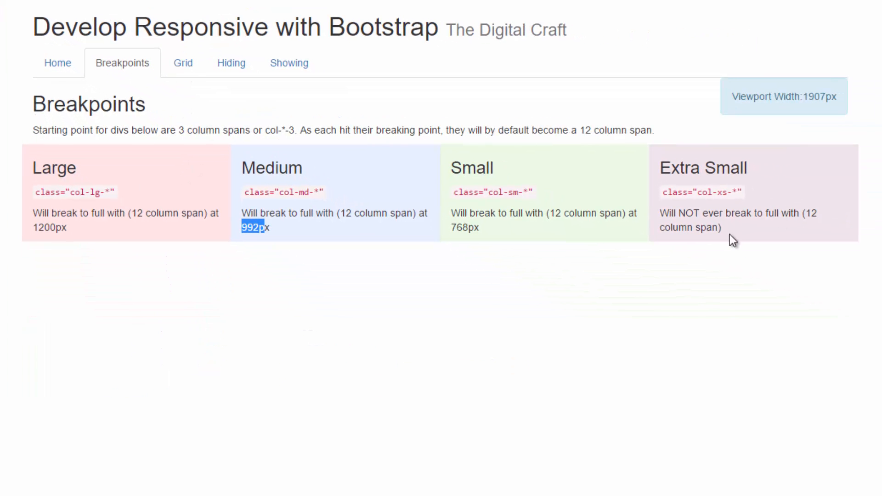
pyautogui.moveTo(241, 364)
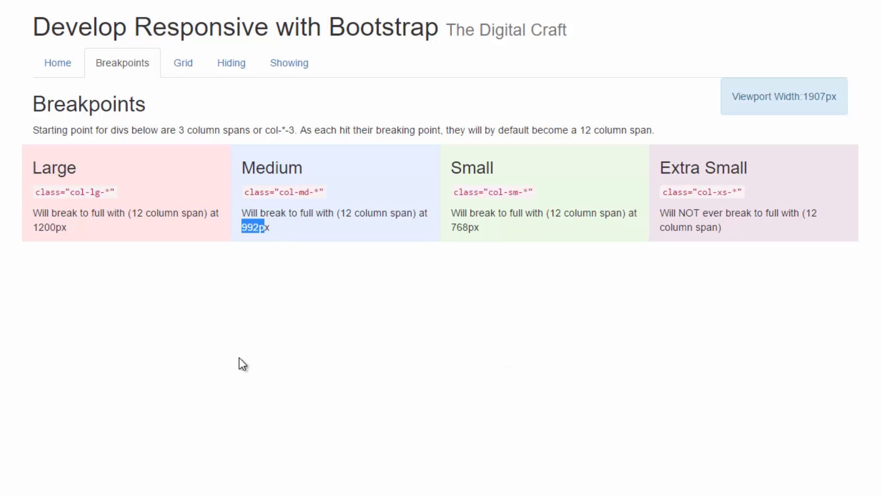